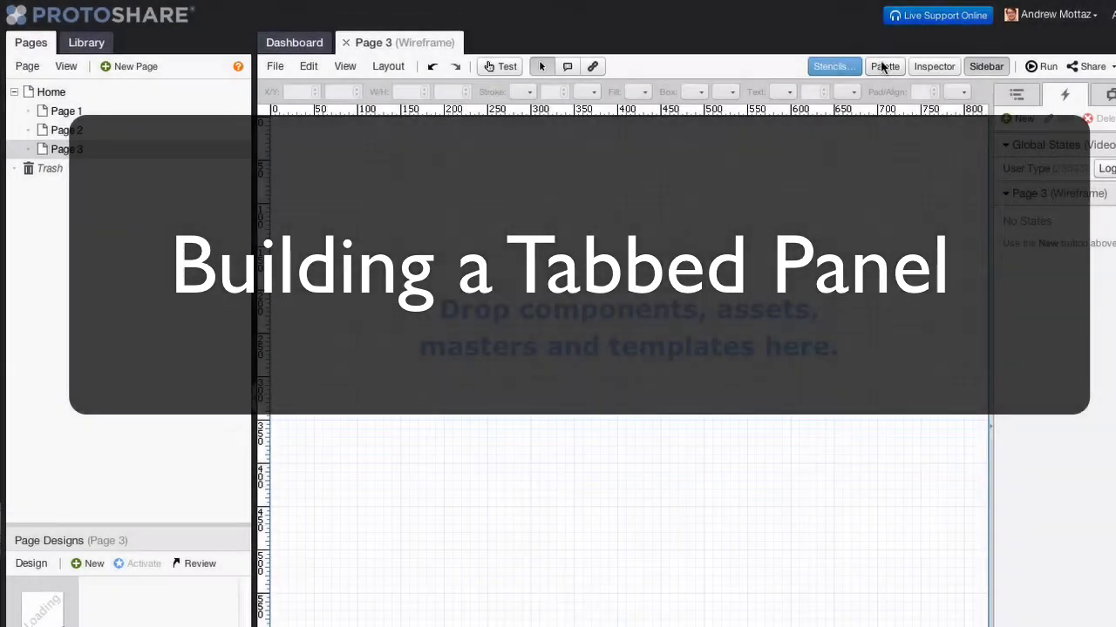
Place a Horizontal List Navigation from the Palette's Automatic Navigation onto Page 3.
{"action": "left_click", "coordinate": [884, 66]}
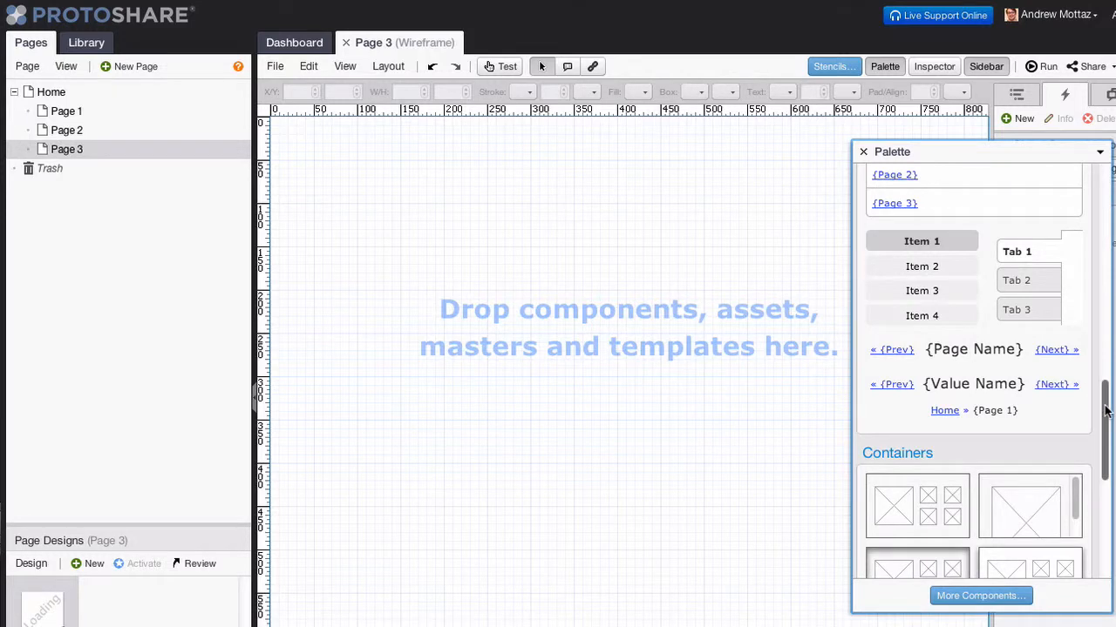
{"action": "scroll", "scroll_direction": "up", "scroll_amount": 3}
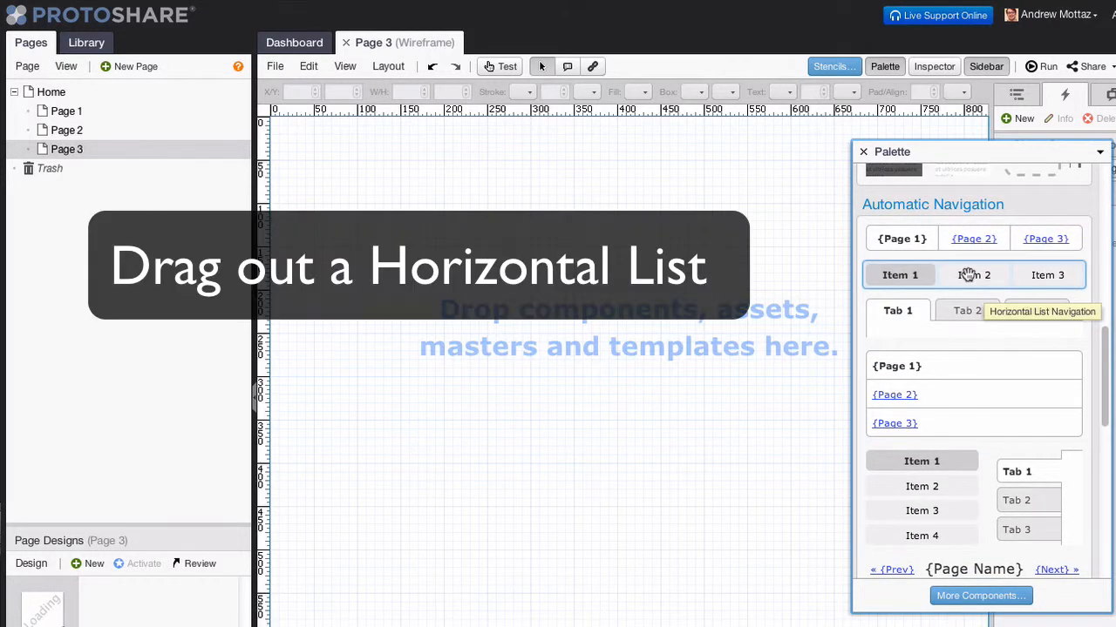
{"action": "left_click_drag", "start_coordinate": [973, 274], "coordinate": [447, 195]}
{"action": "type", "text": "Additional Information"}
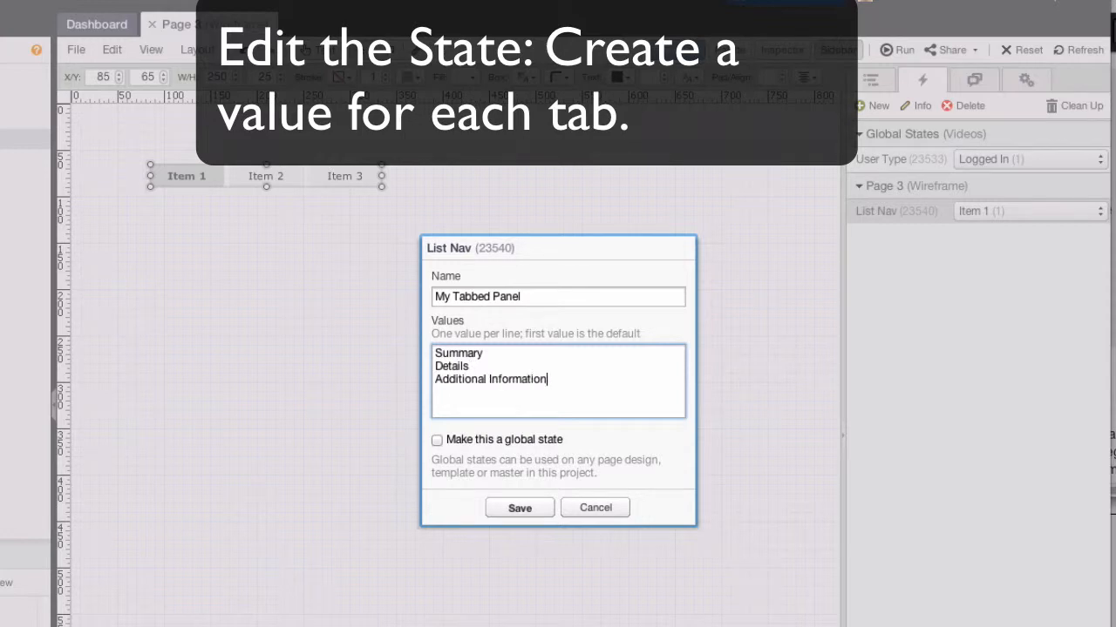
Add More as the fourth My Tabbed Panel value, save, and attach the state to the list.
{"action": "type", "text": "More"}
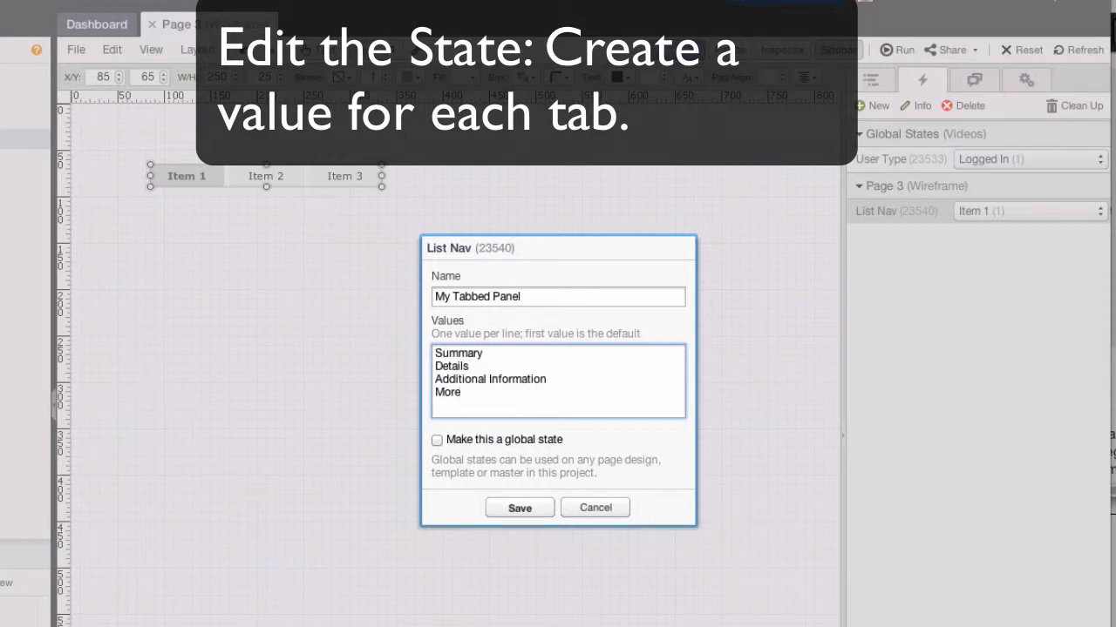
{"action": "left_click", "coordinate": [518, 507]}
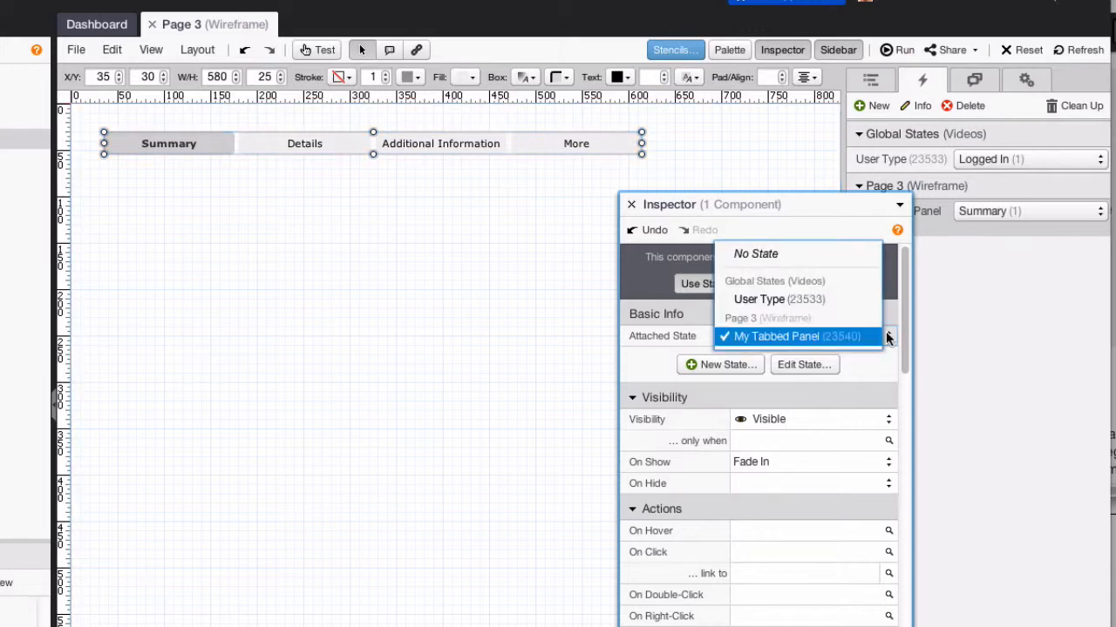
{"action": "left_click", "coordinate": [774, 336]}
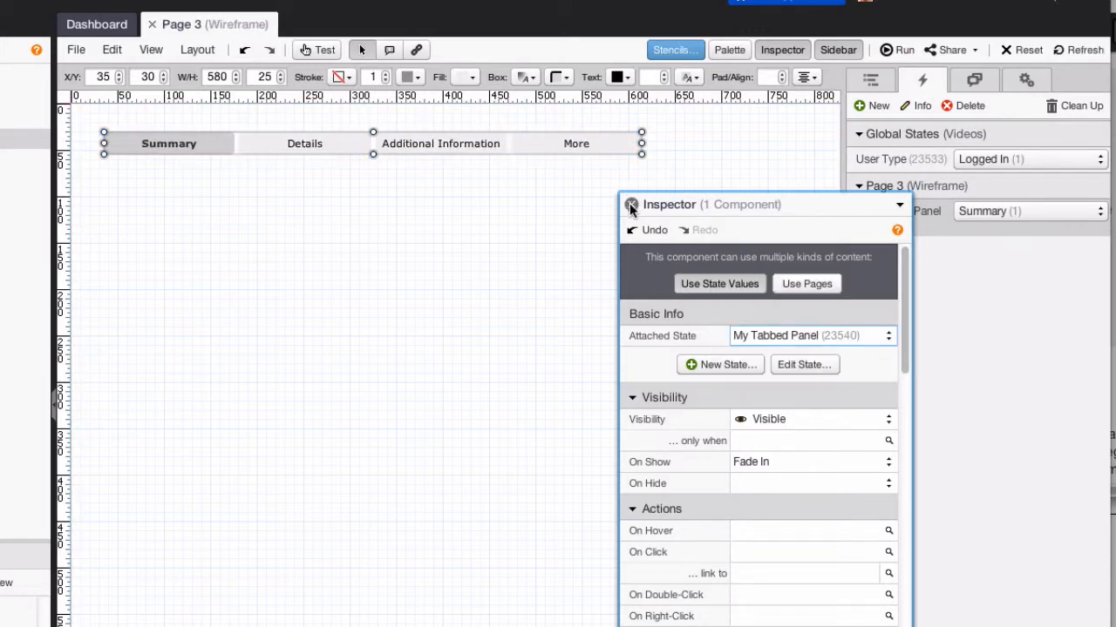
{"action": "left_click", "coordinate": [729, 50]}
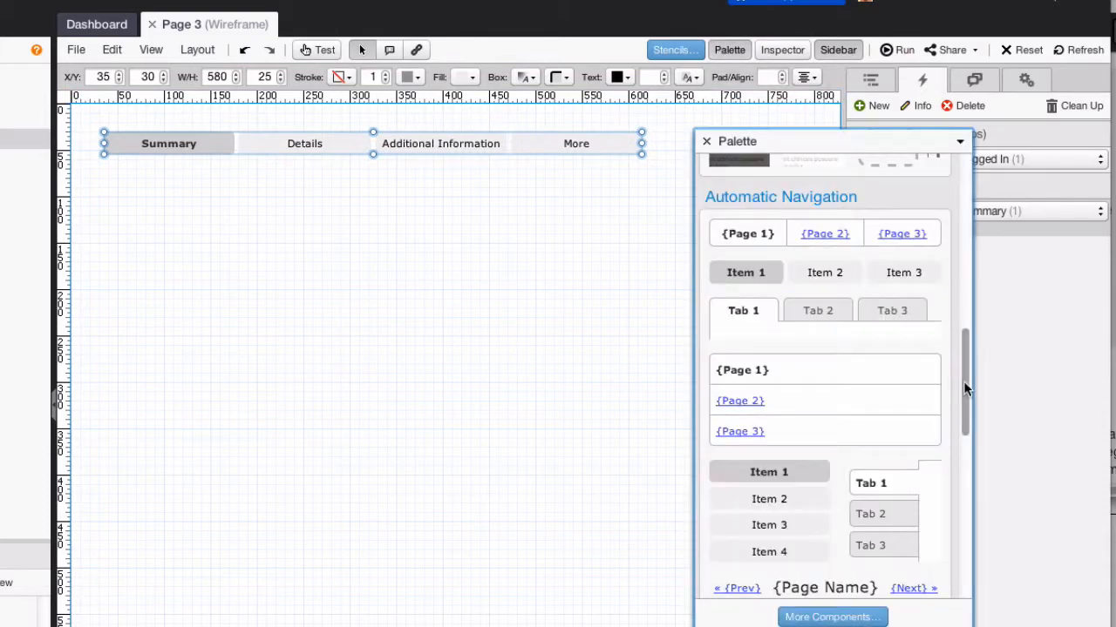
Drop a container below the tabs and resize it to span all four tabs.
{"action": "scroll", "scroll_direction": "up", "scroll_amount": 3}
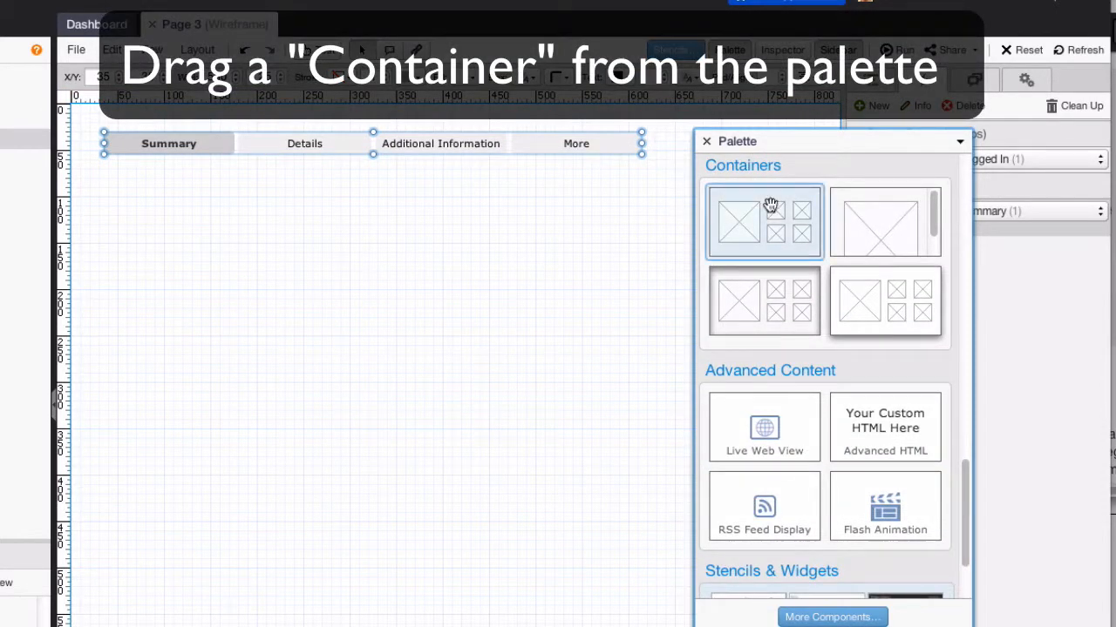
{"action": "left_click_drag", "start_coordinate": [763, 222], "coordinate": [160, 189]}
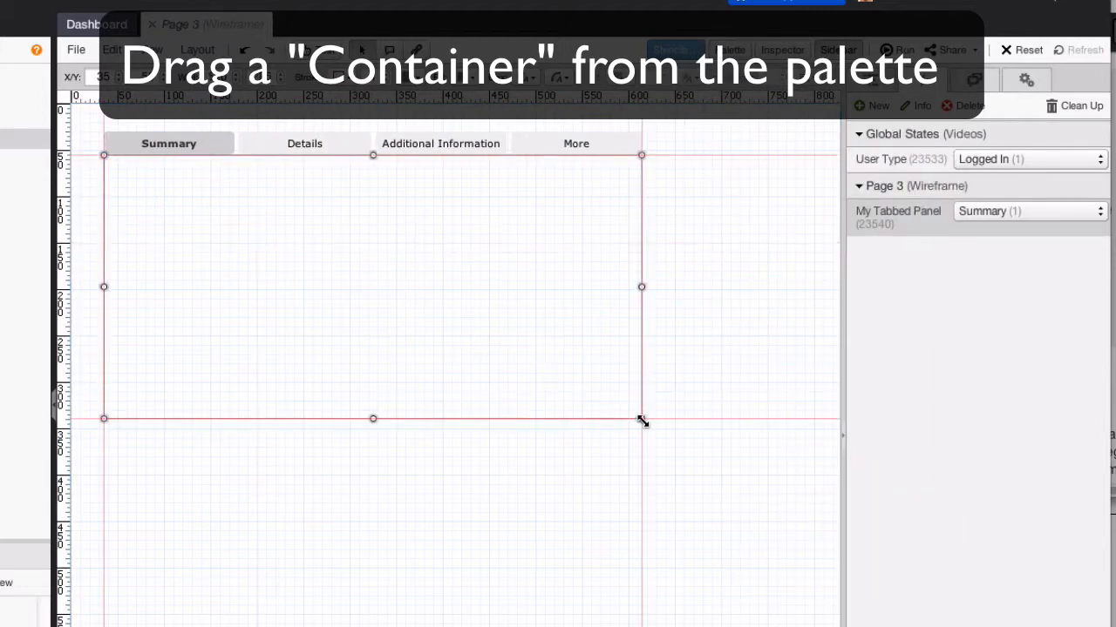
{"action": "left_click_drag", "start_coordinate": [642, 420], "coordinate": [739, 484]}
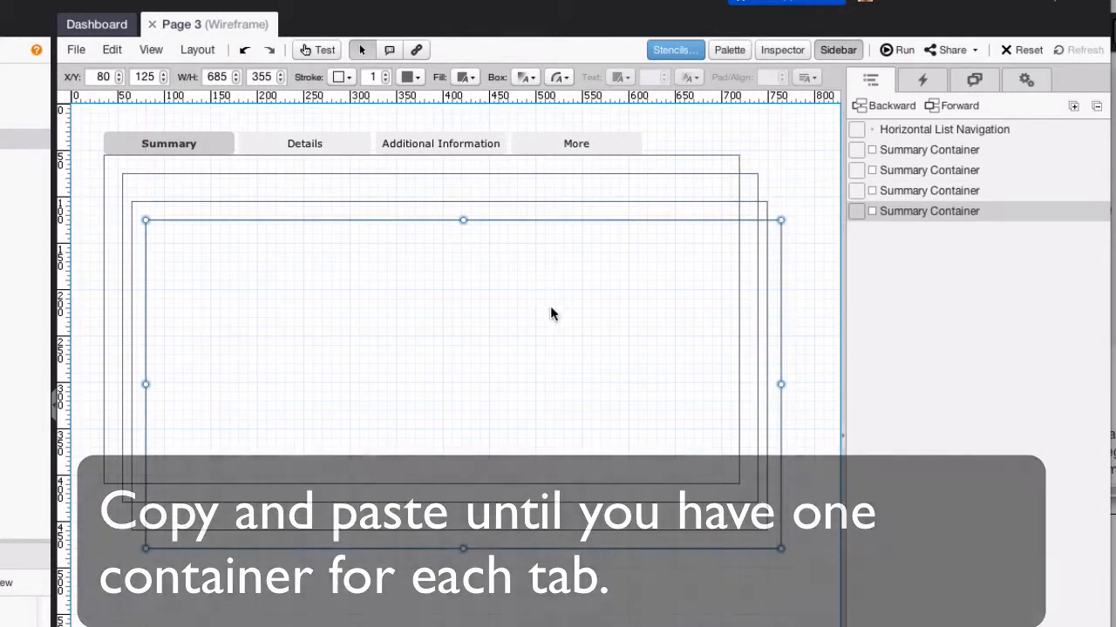
Rename the second container to Details Container in the Inspector.
{"action": "left_click", "coordinate": [781, 50]}
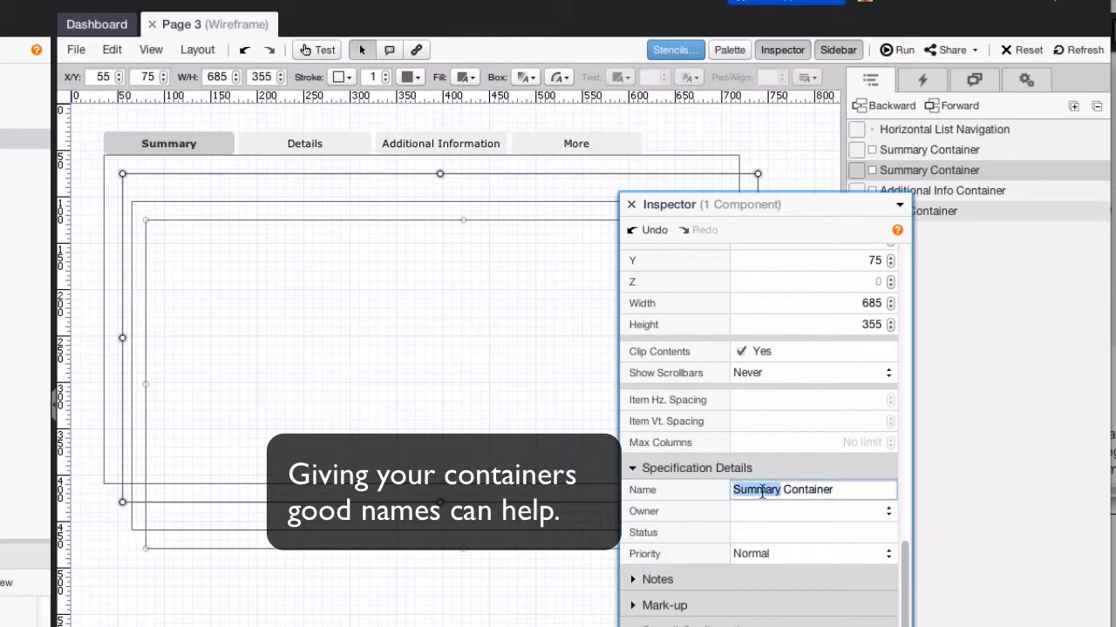
{"action": "type", "text": "Details Container"}
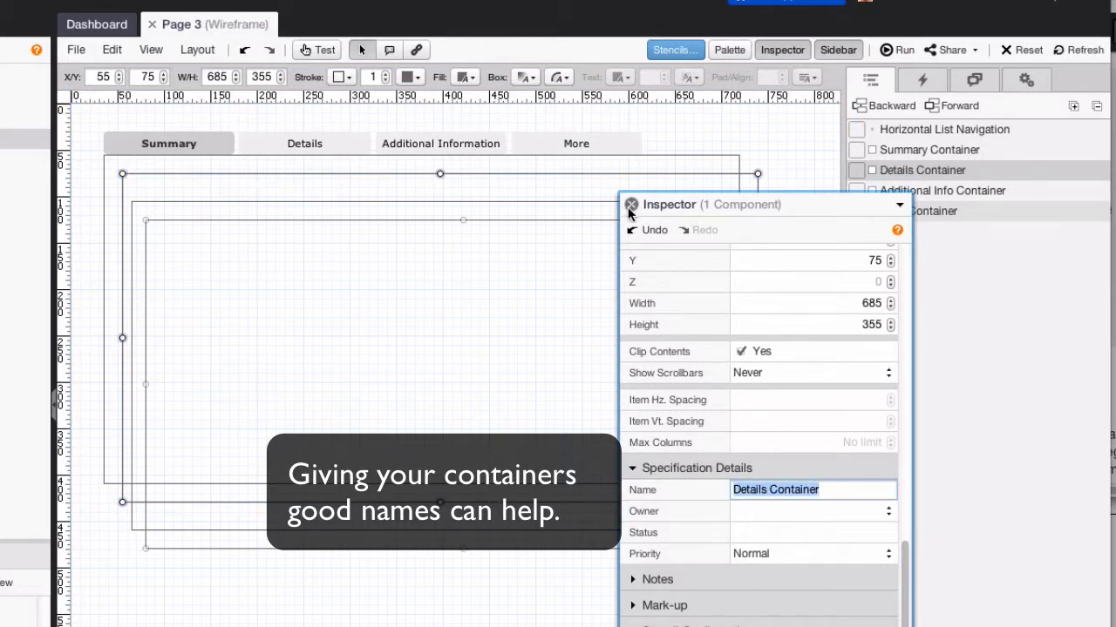
{"action": "left_click", "coordinate": [631, 204]}
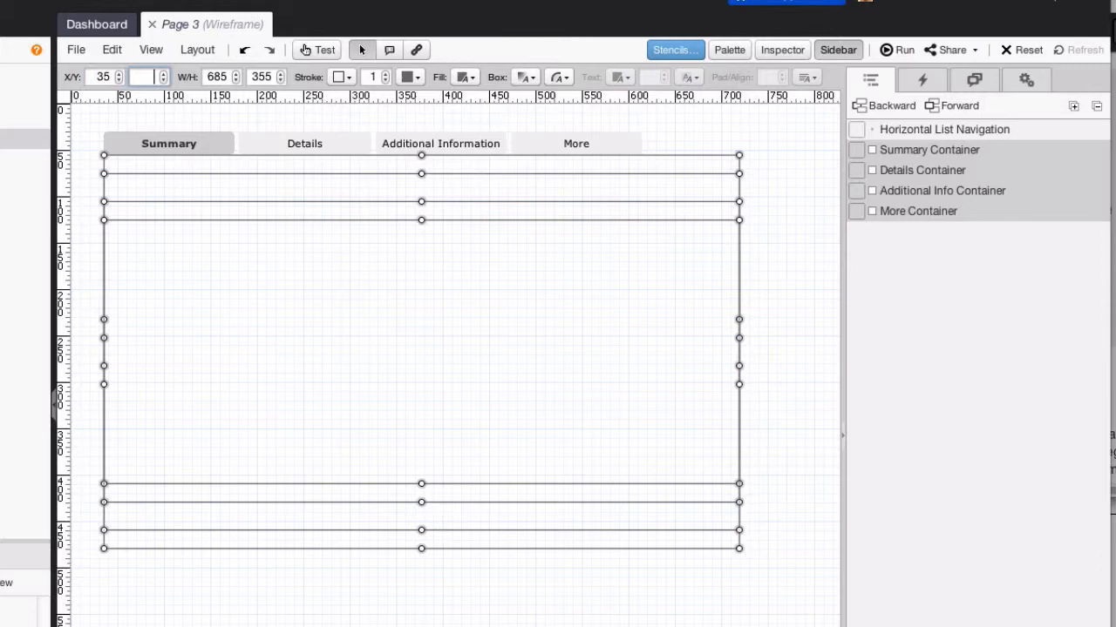
Stack the containers at one position and make a container visible only when My Tabbed Panel is More.
{"action": "left_click", "coordinate": [369, 558]}
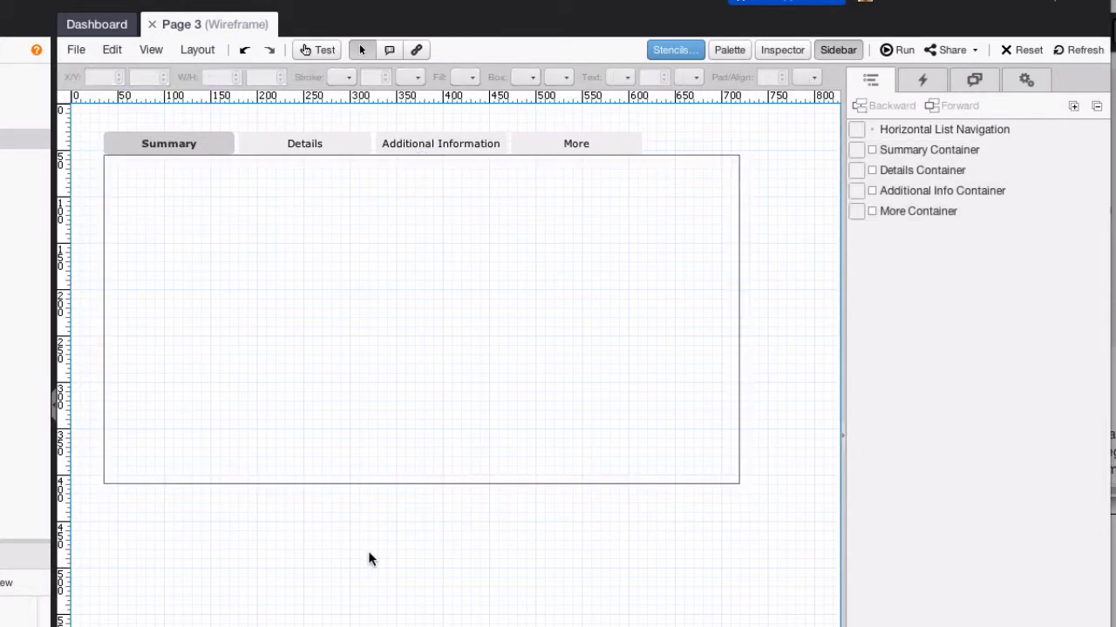
{"action": "left_click", "coordinate": [928, 150]}
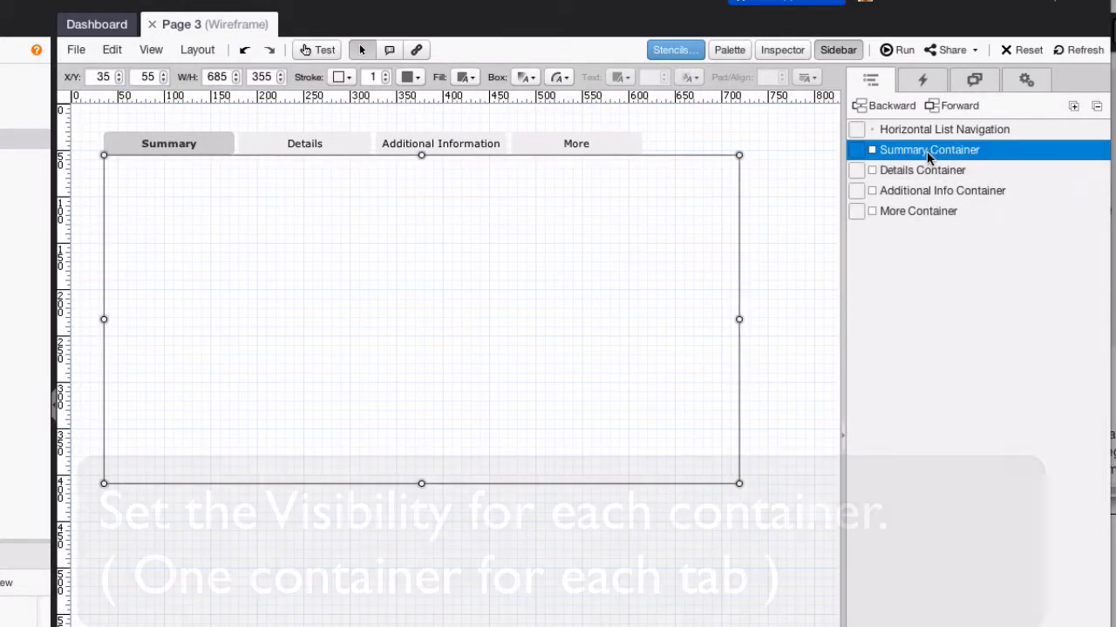
{"action": "left_click", "coordinate": [781, 49]}
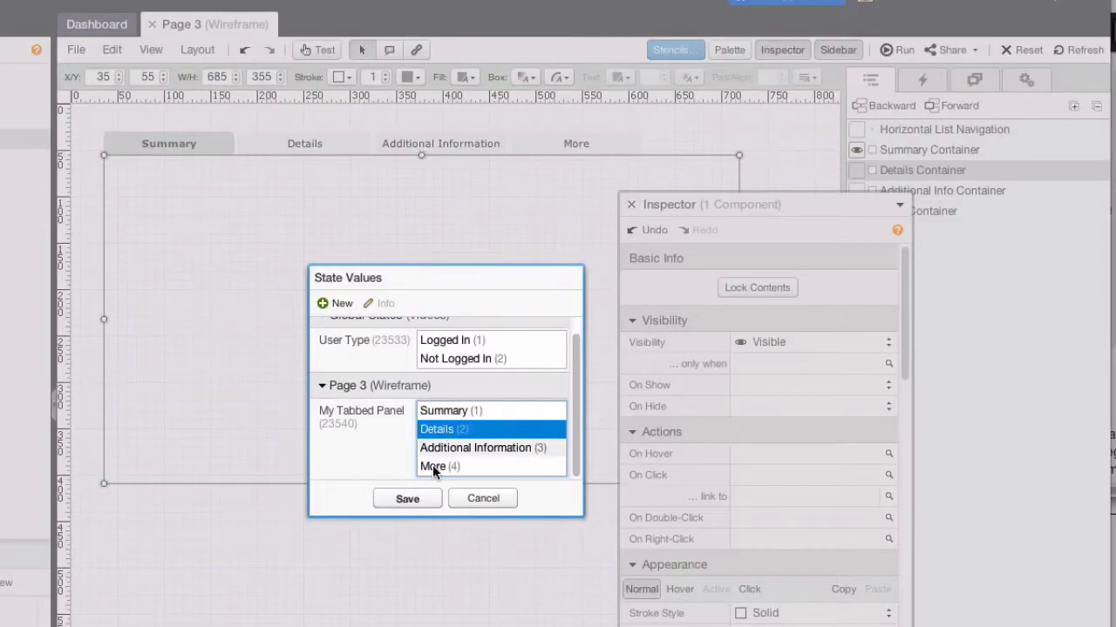
{"action": "left_click", "coordinate": [482, 497]}
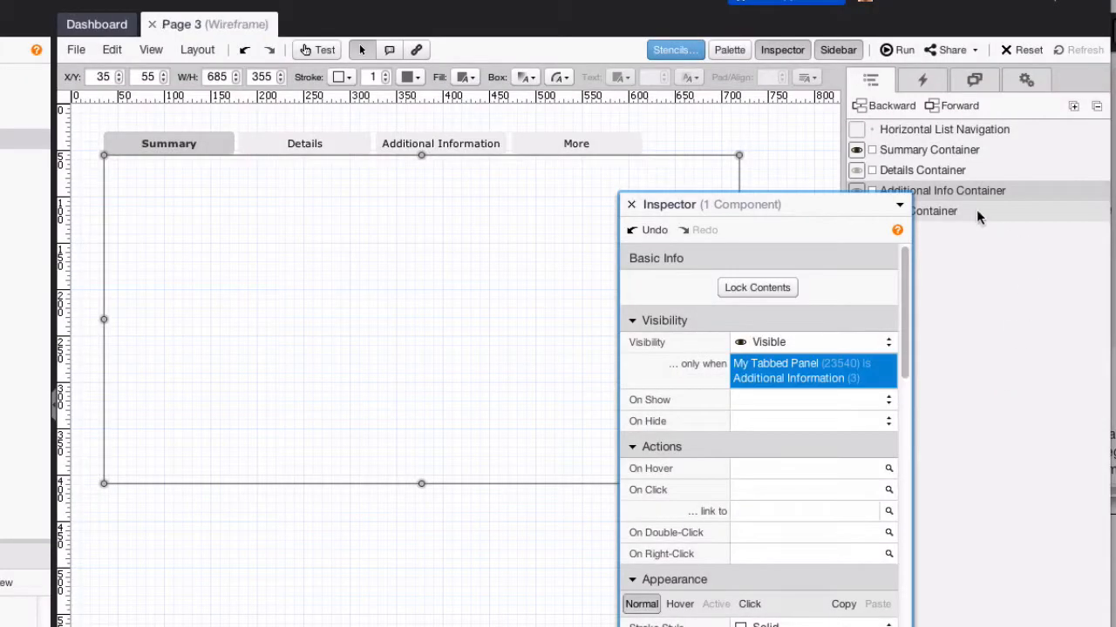
{"action": "left_click", "coordinate": [811, 371]}
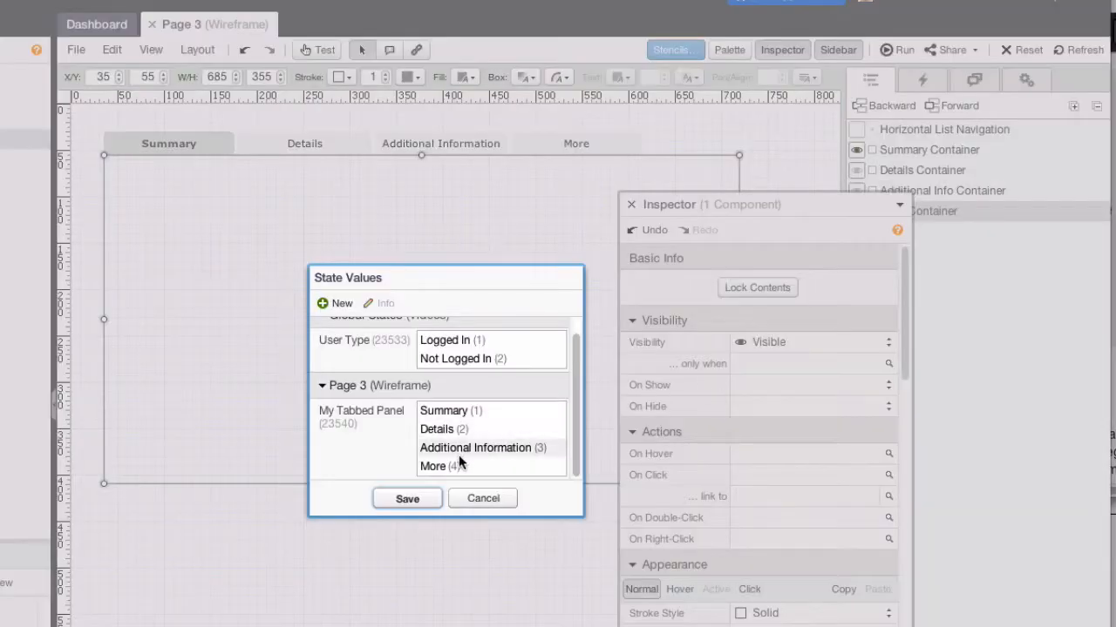
{"action": "left_click", "coordinate": [407, 498]}
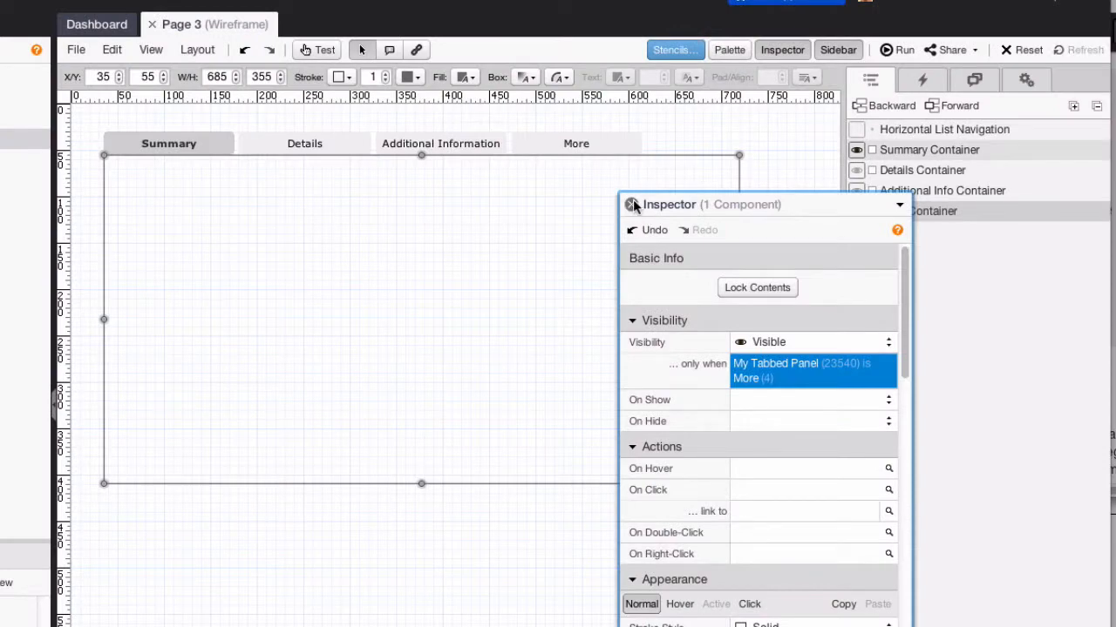
{"action": "left_click", "coordinate": [632, 203]}
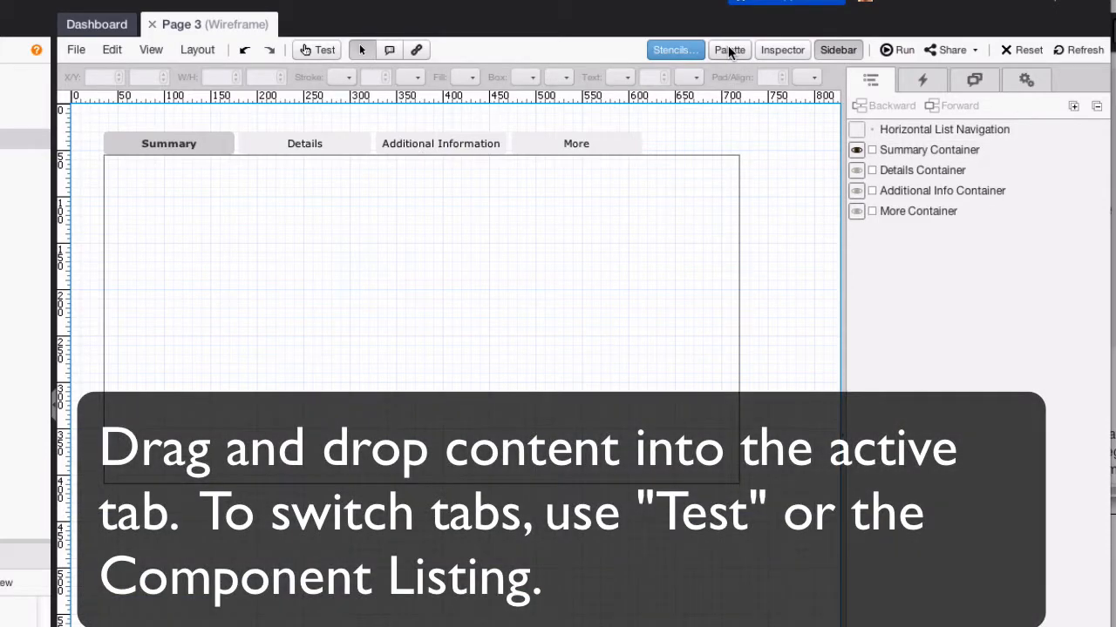
Add headings to the Summary and Details containers, titling the first 'Summary'.
{"action": "left_click", "coordinate": [729, 49]}
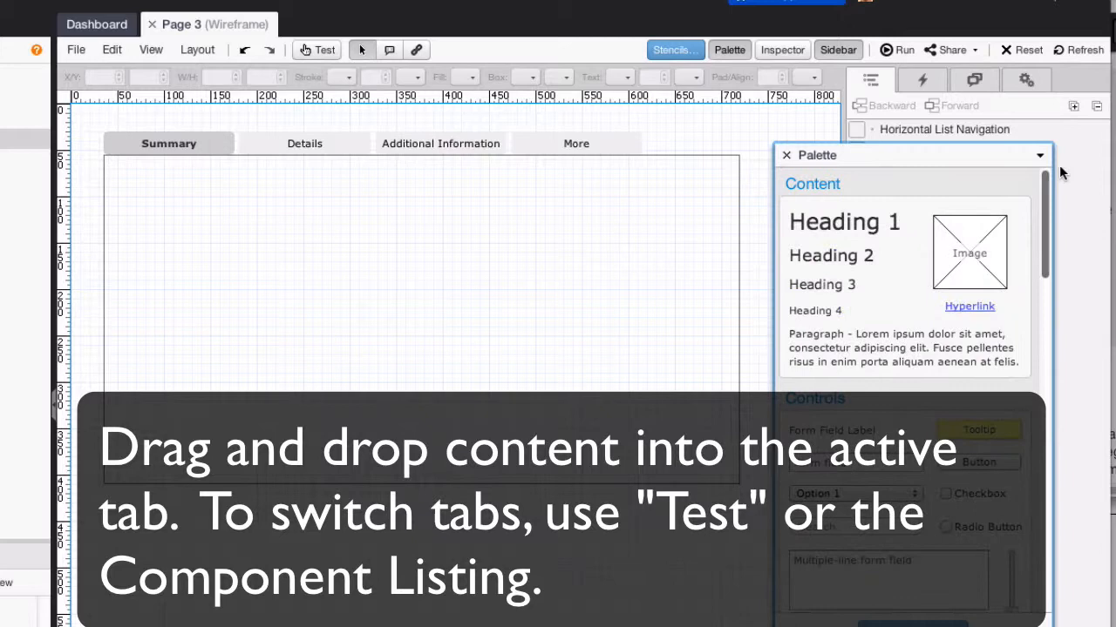
{"action": "mouse_move", "coordinate": [822, 284]}
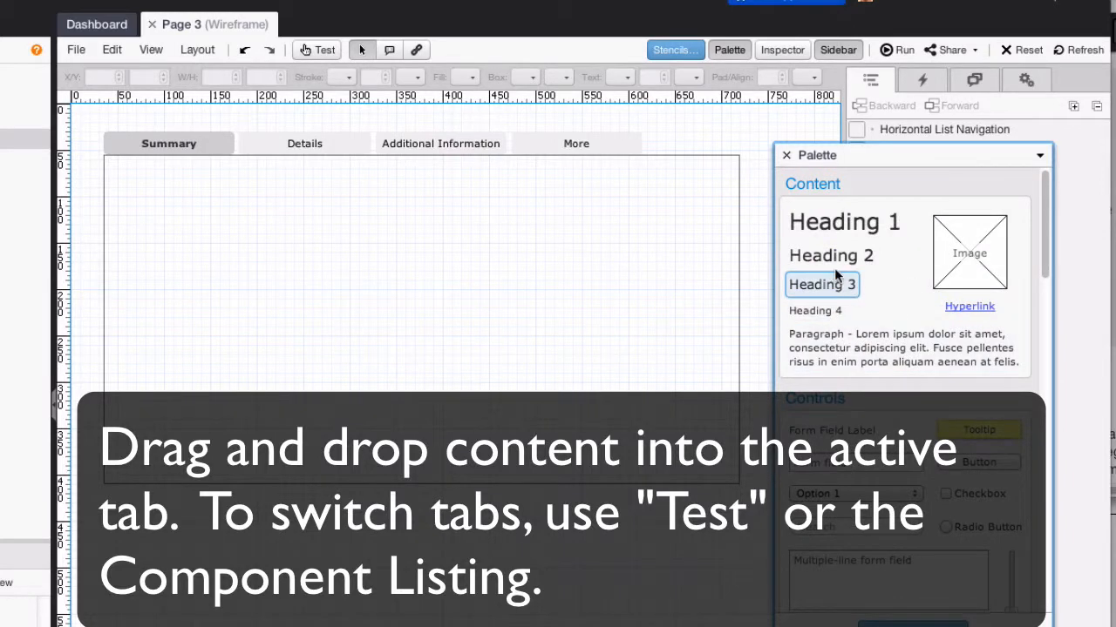
{"action": "left_click_drag", "start_coordinate": [830, 255], "coordinate": [209, 204]}
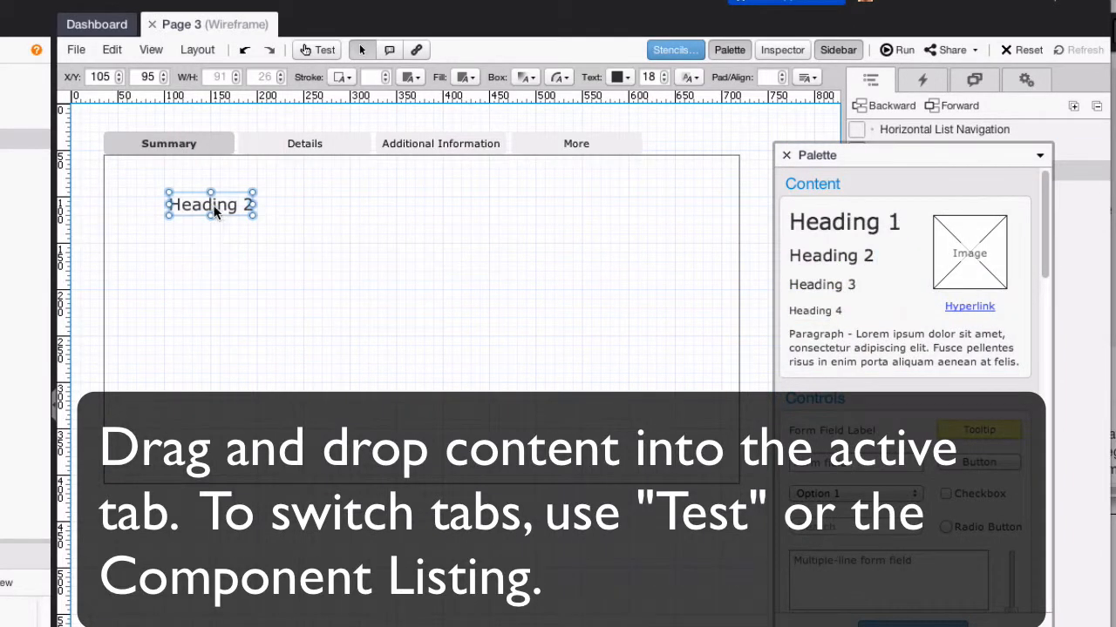
{"action": "type", "text": "Summary"}
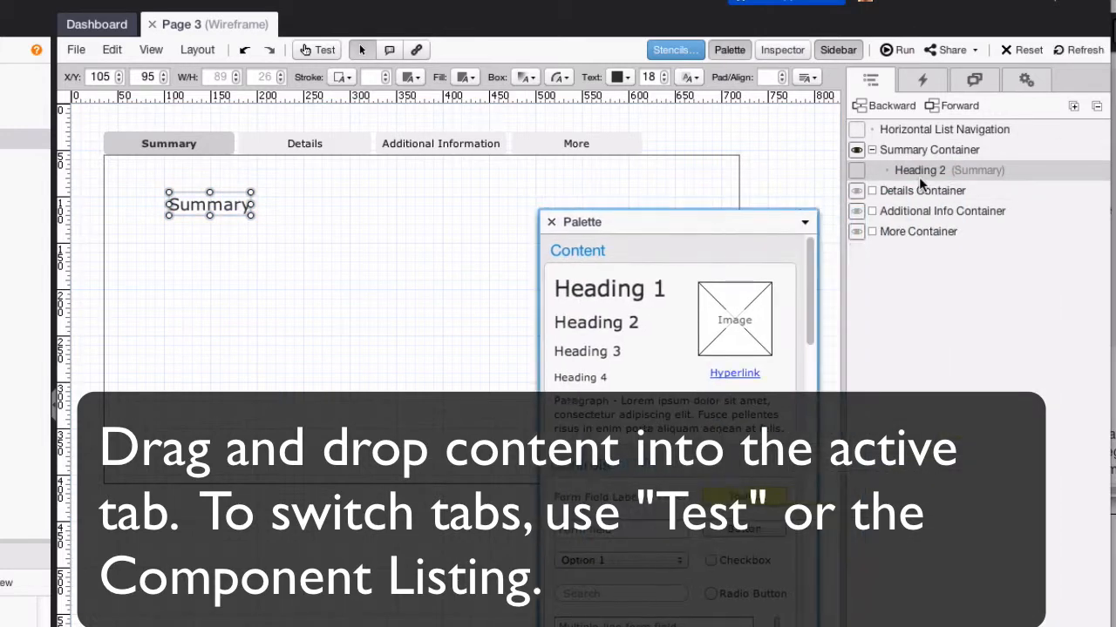
{"action": "left_click", "coordinate": [921, 190]}
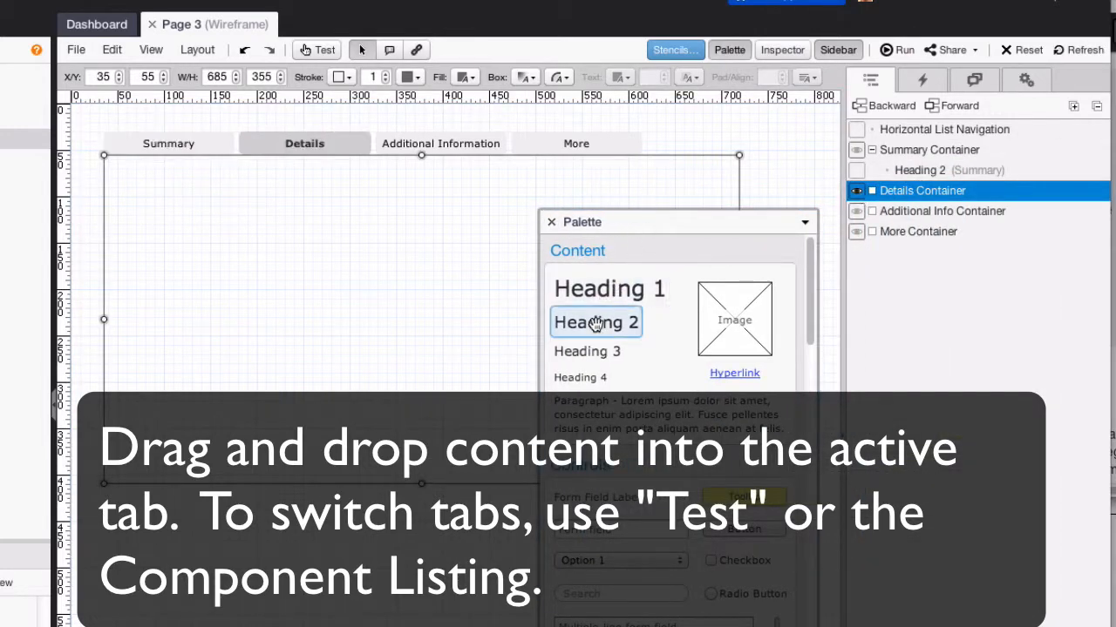
{"action": "left_click_drag", "start_coordinate": [595, 322], "coordinate": [209, 218]}
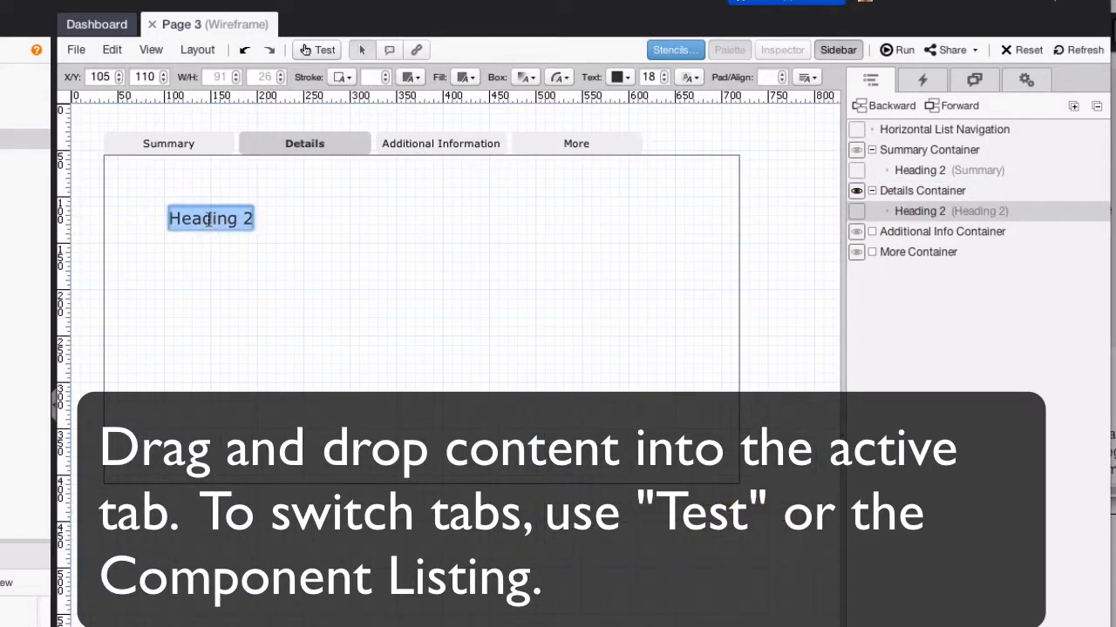
Add a Heading 1, lorem paragraph and image placeholder to the More container.
{"action": "left_click", "coordinate": [729, 49]}
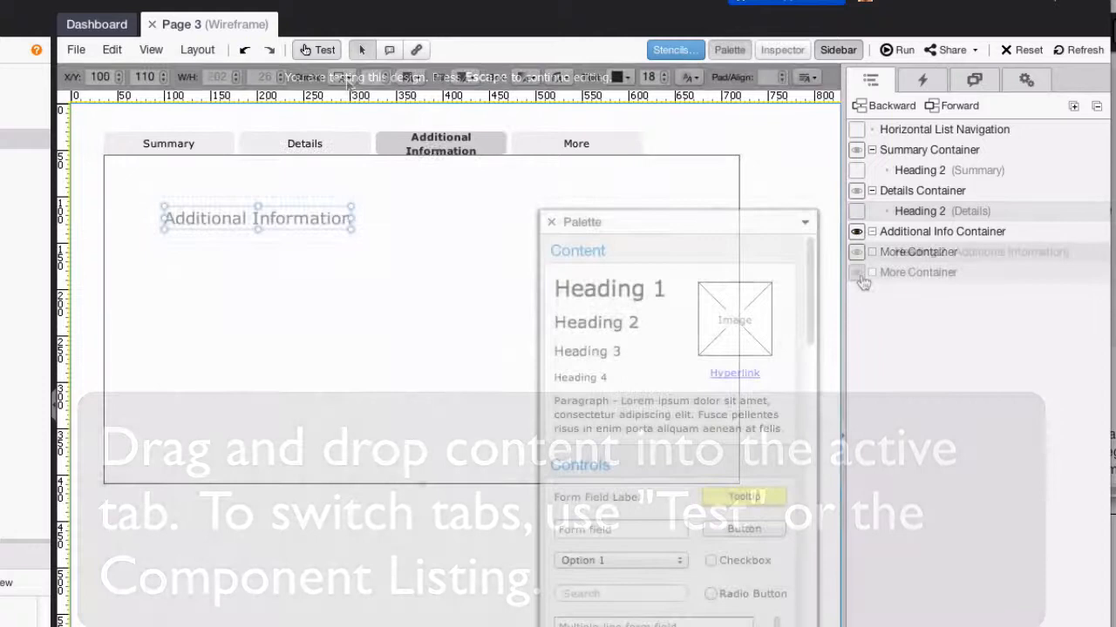
{"action": "left_click", "coordinate": [918, 272]}
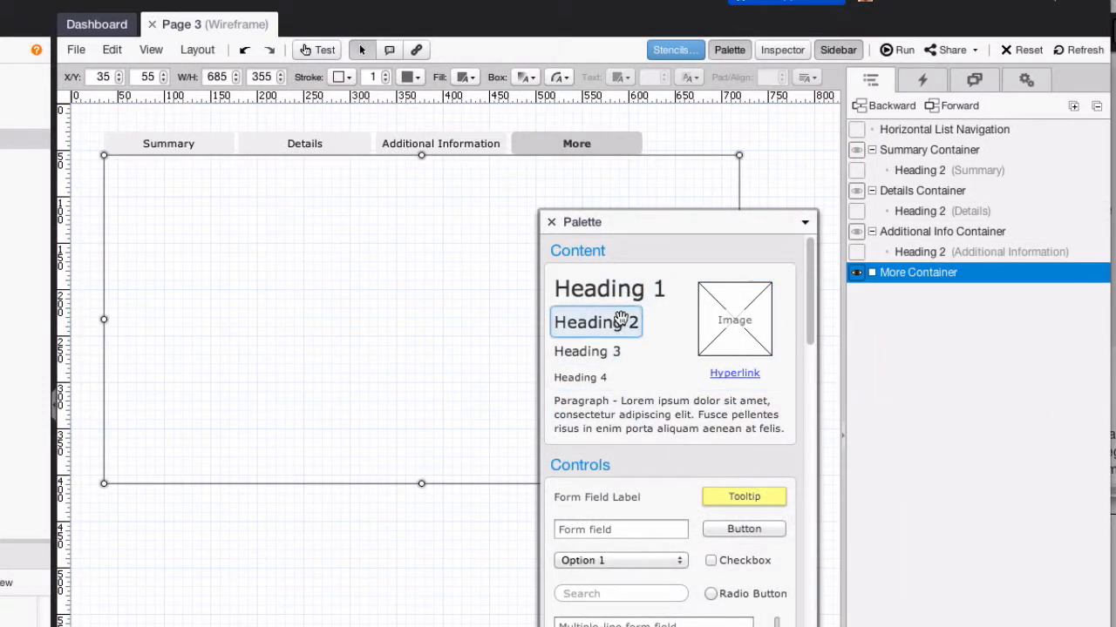
{"action": "left_click_drag", "start_coordinate": [608, 289], "coordinate": [206, 202]}
{"action": "type", "text": "More"}
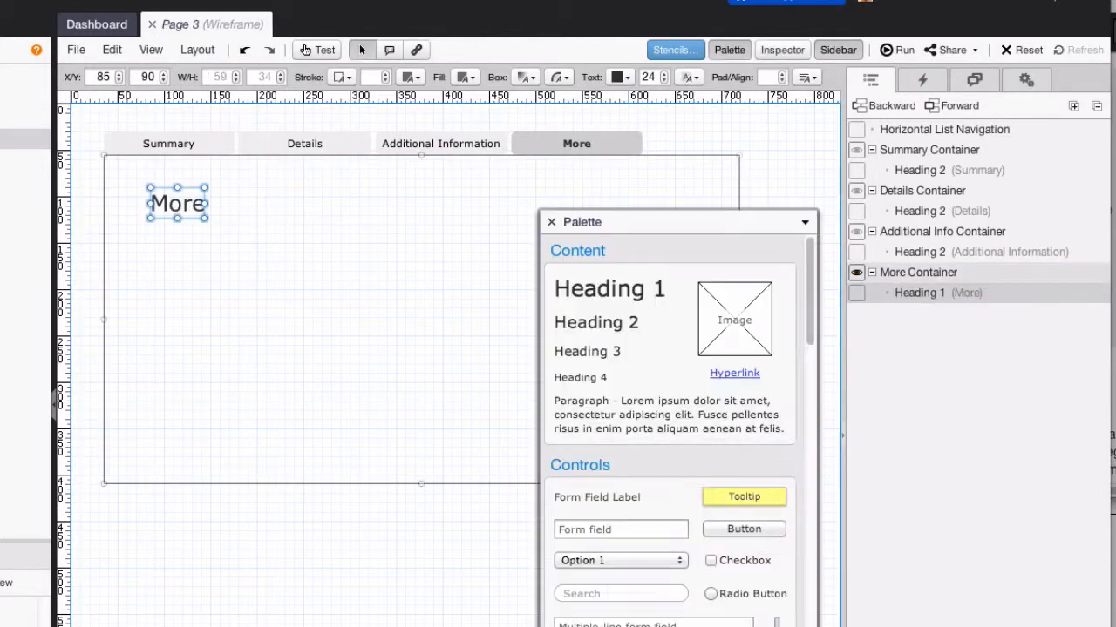
{"action": "left_click_drag", "start_coordinate": [670, 414], "coordinate": [223, 297]}
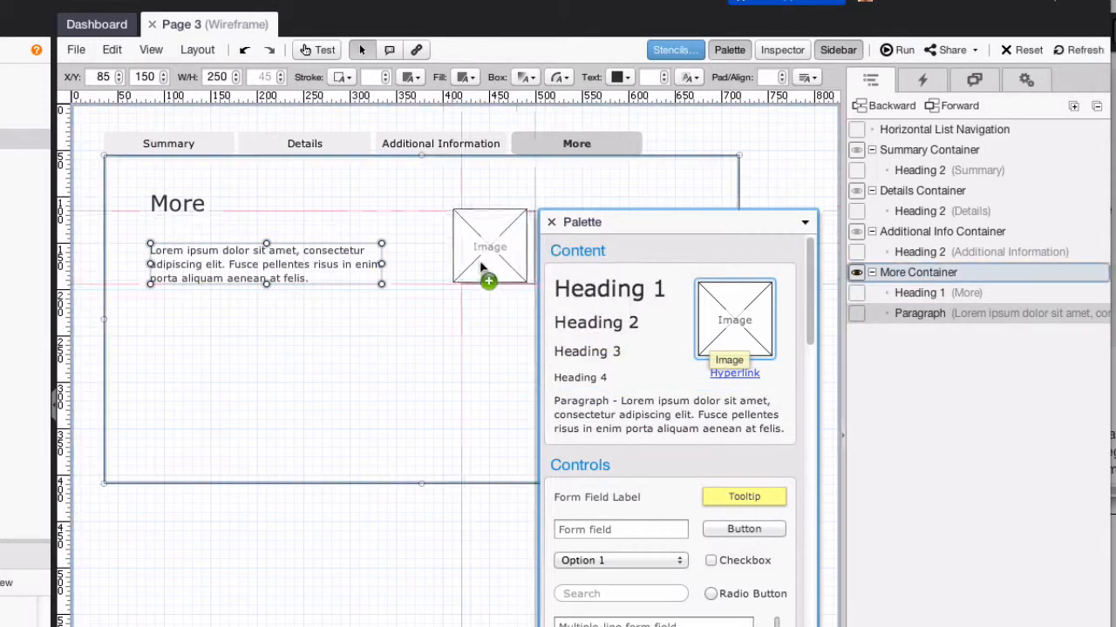
{"action": "left_click_drag", "start_coordinate": [734, 318], "coordinate": [446, 223]}
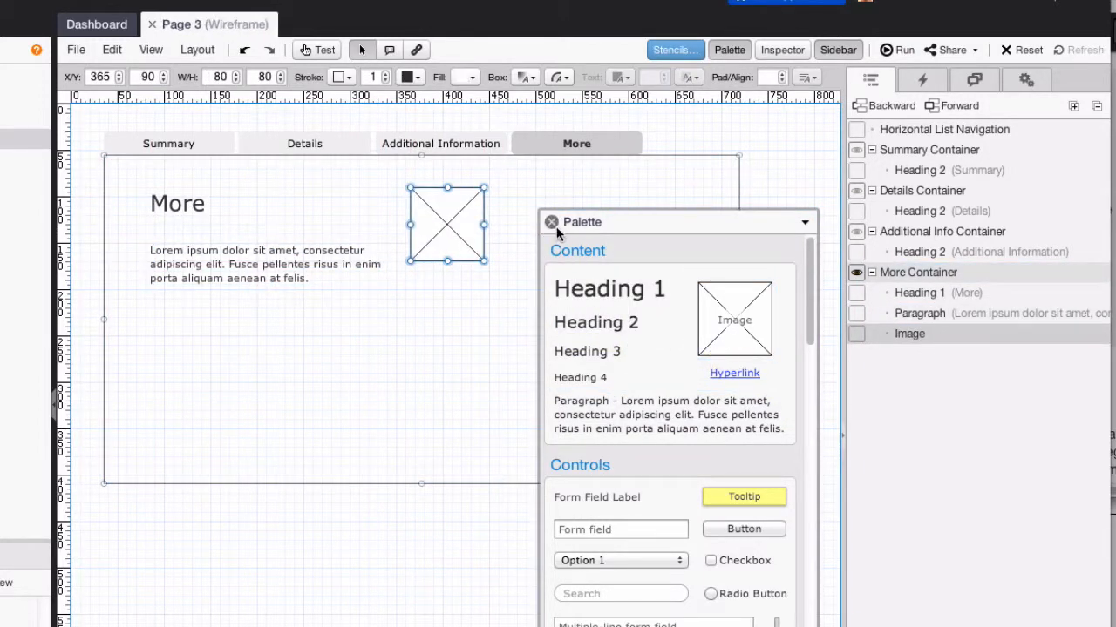
Enter Test mode and check that the Details and More tabs show their own content.
{"action": "left_click", "coordinate": [324, 50]}
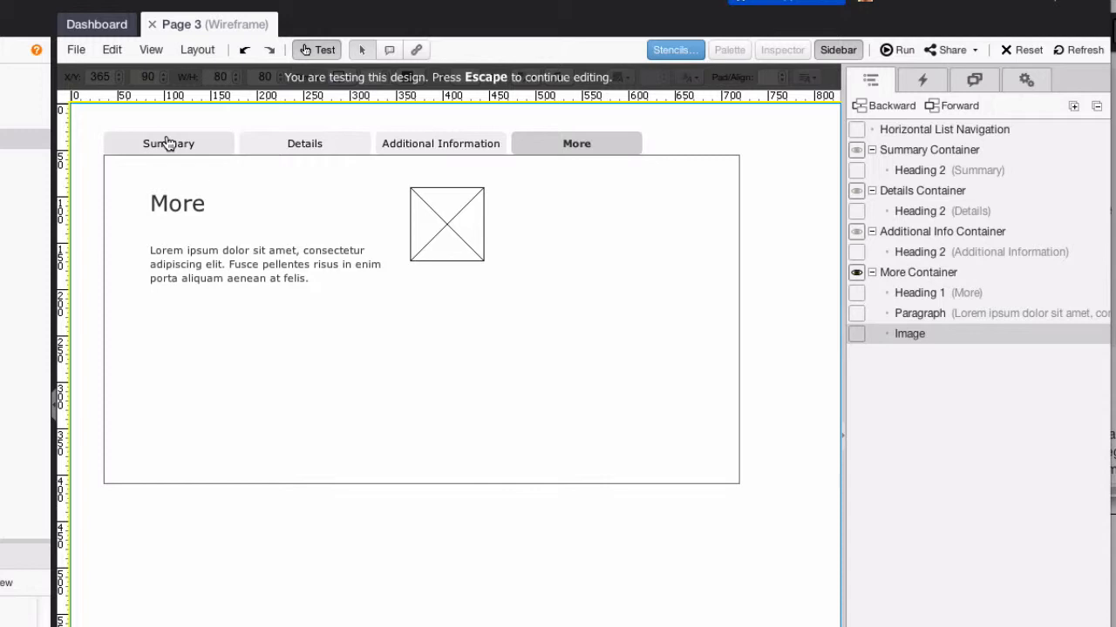
{"action": "left_click", "coordinate": [304, 143]}
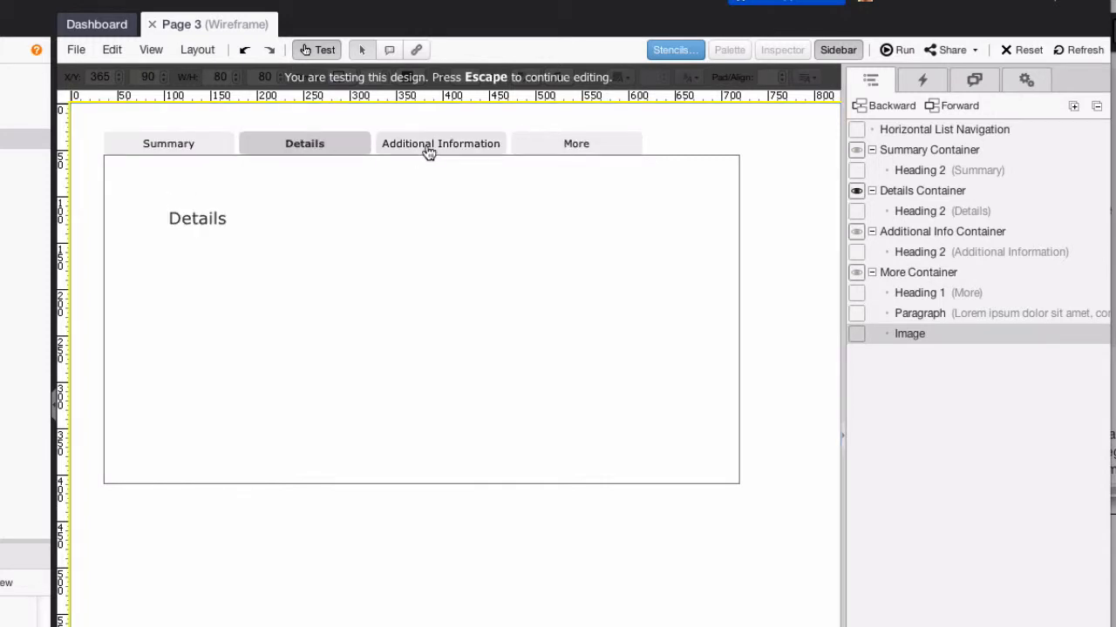
{"action": "left_click", "coordinate": [576, 144]}
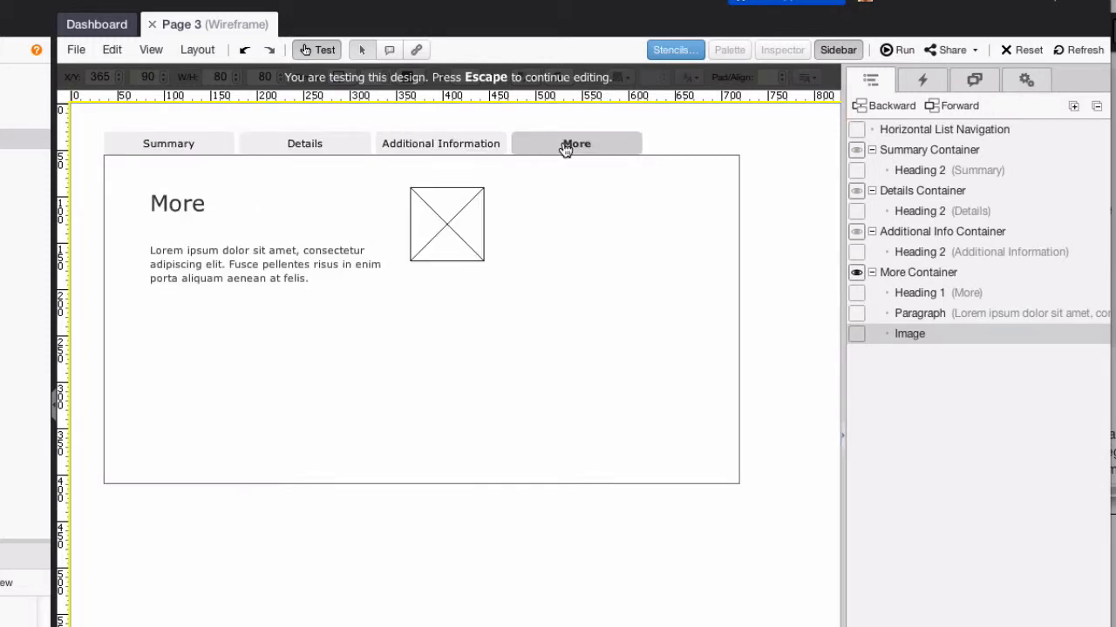